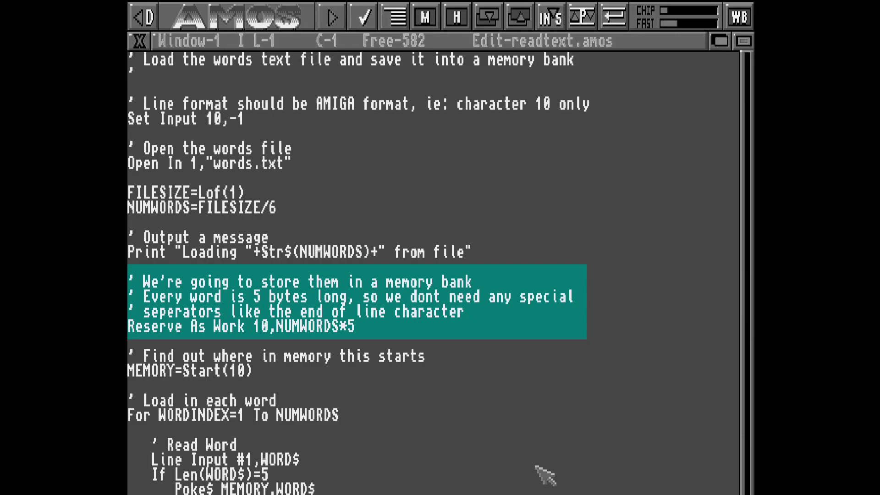
# Step: Return from the 'All words successfully loaded' run screen to the editor with the word-picking procedures
pyautogui.scroll(-3)
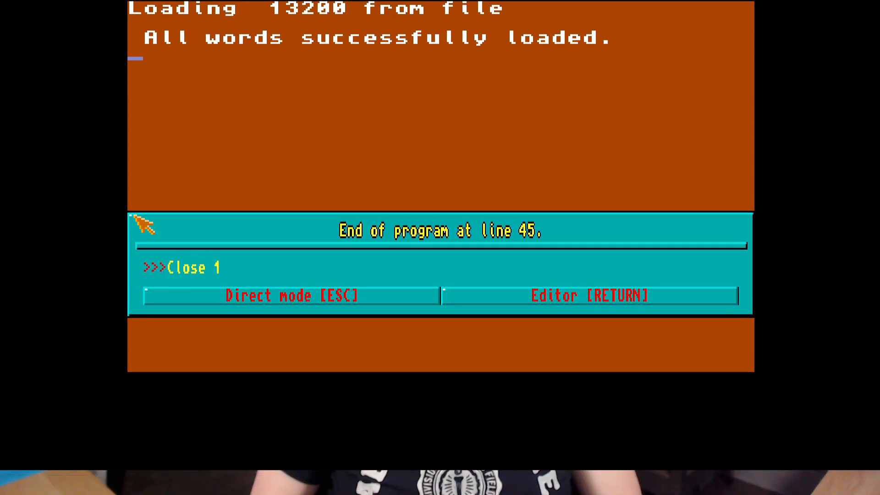
pyautogui.click(589, 295)
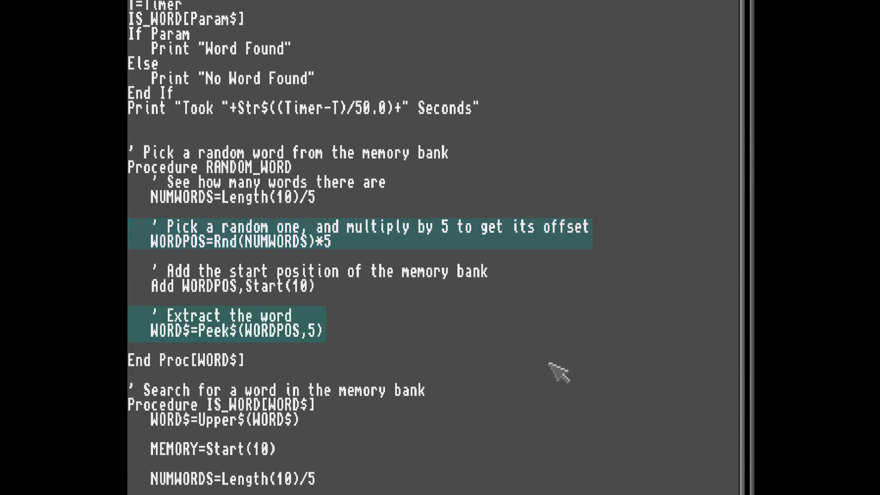
pyautogui.scroll(-3)
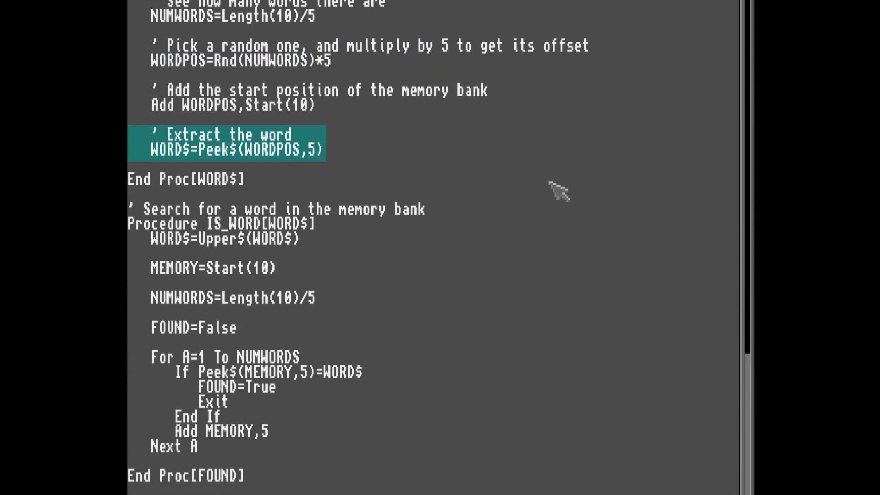